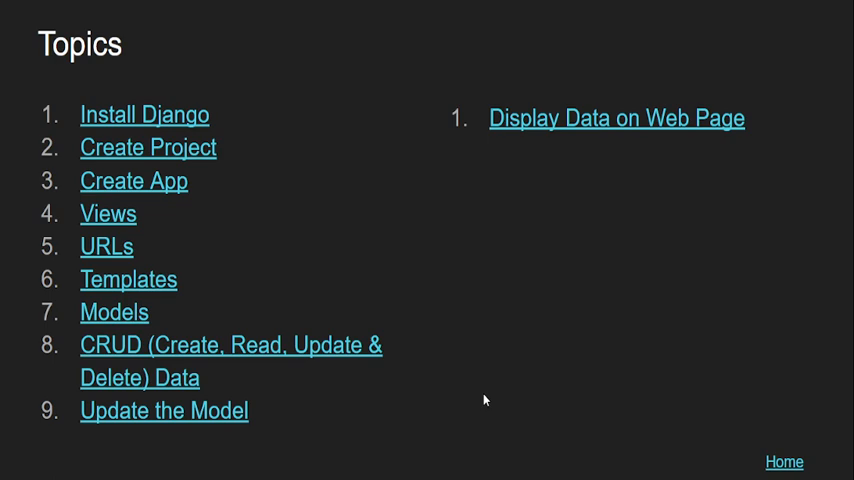
{"action": "mouse_move", "coordinate": [486, 401]}
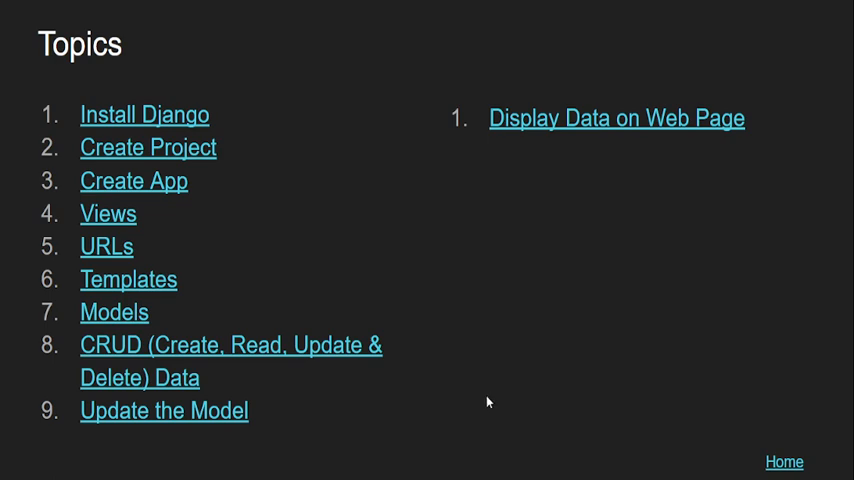
{"action": "mouse_move", "coordinate": [529, 305]}
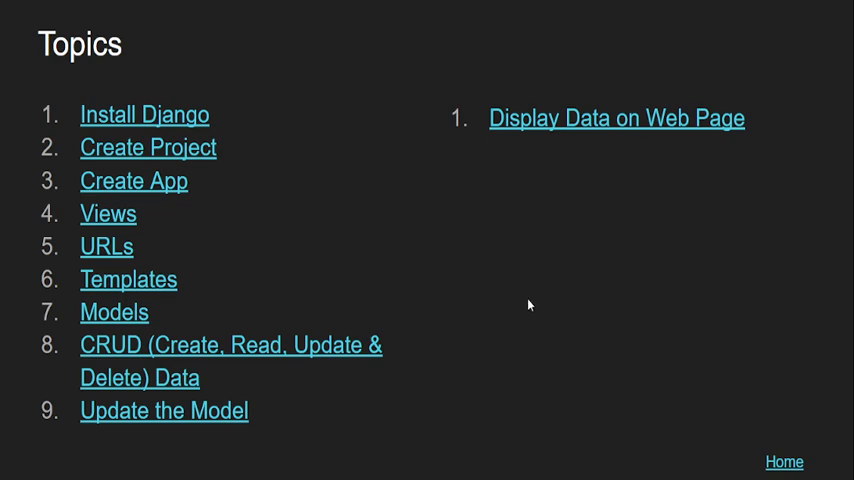
{"action": "mouse_move", "coordinate": [552, 124]}
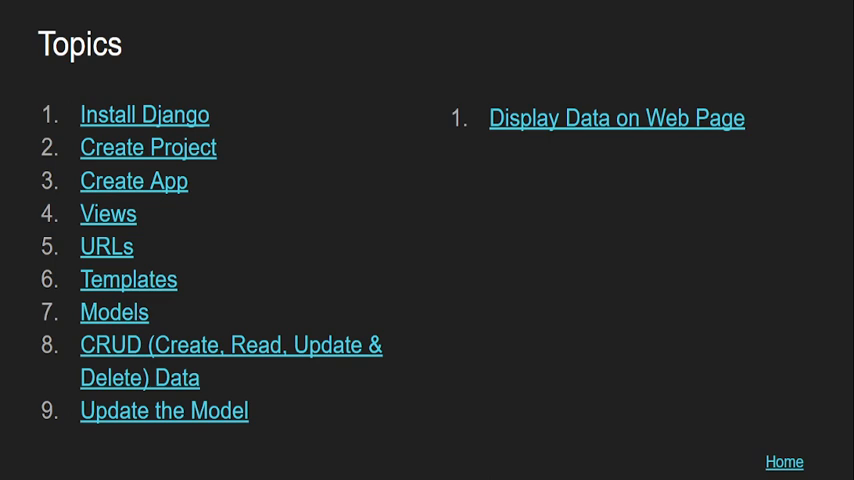
Leave the Topics slideshow and bring up all_Employee.html in PyCharm's editor.
{"action": "left_click", "coordinate": [616, 117]}
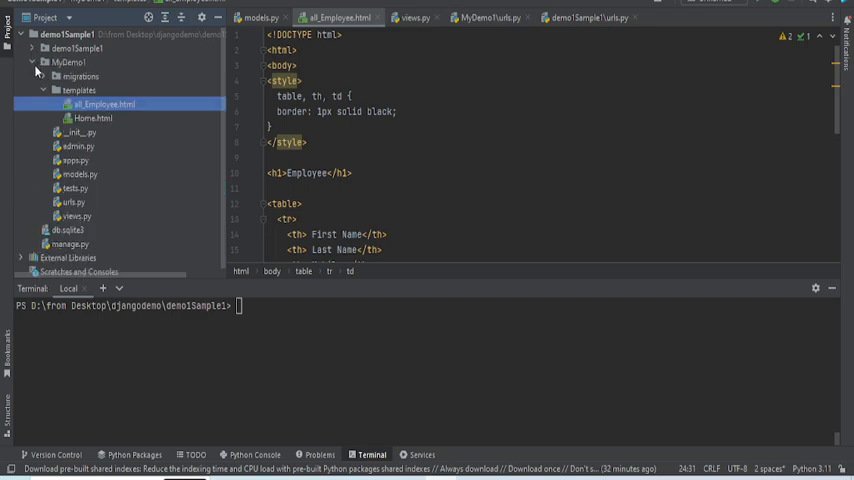
{"action": "left_click", "coordinate": [95, 105]}
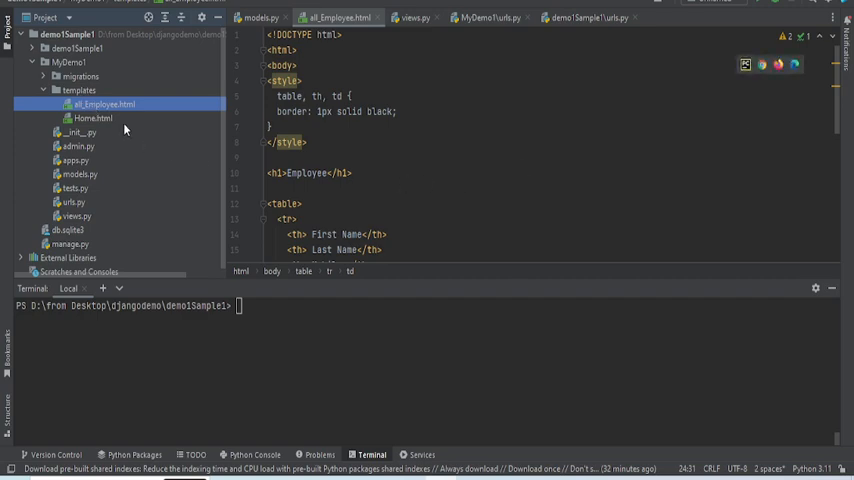
{"action": "mouse_move", "coordinate": [459, 90]}
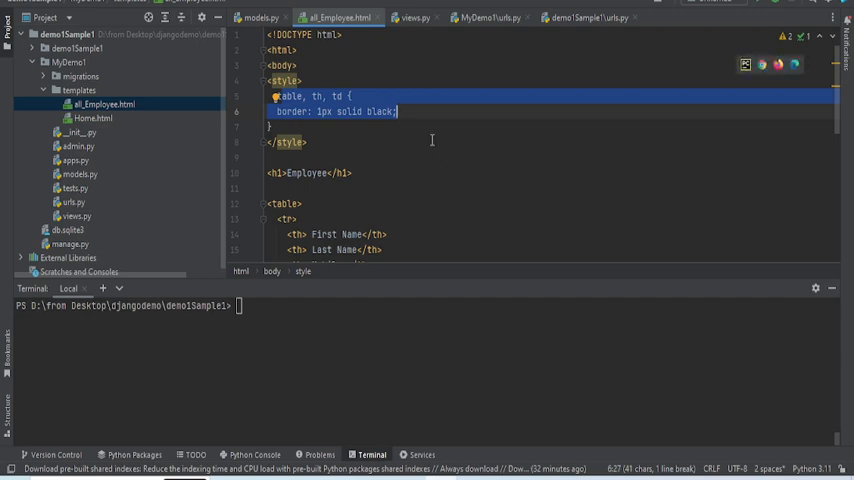
{"action": "scroll", "scroll_direction": "down", "scroll_amount": 3}
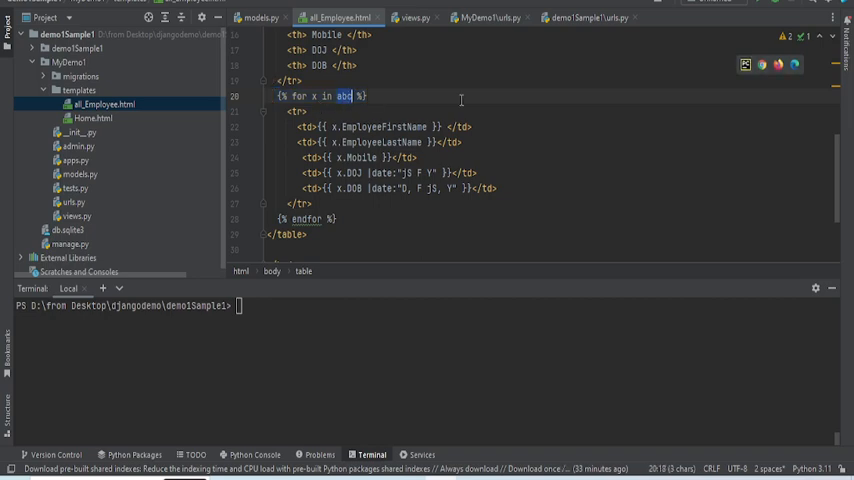
{"action": "mouse_move", "coordinate": [496, 124]}
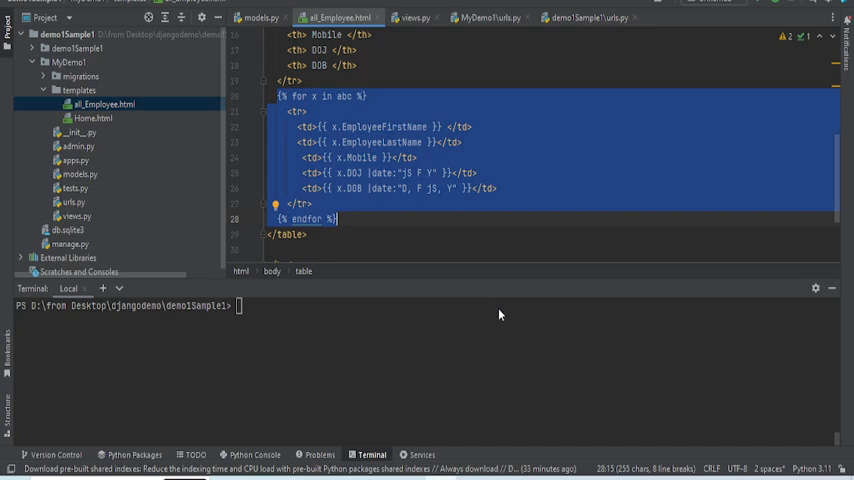
{"action": "left_click", "coordinate": [78, 215]}
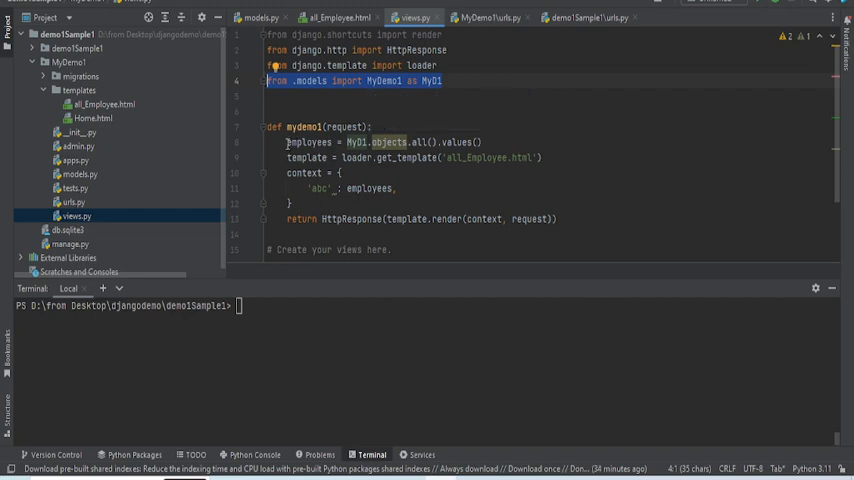
{"action": "left_click", "coordinate": [491, 141]}
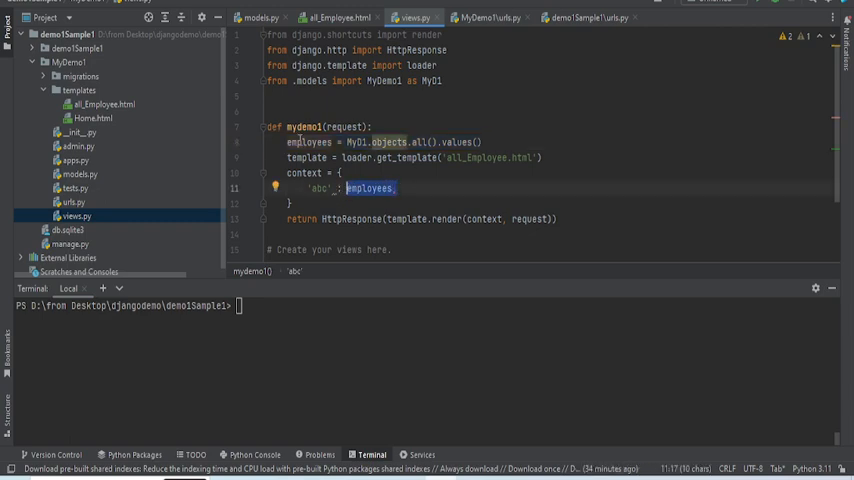
{"action": "mouse_move", "coordinate": [377, 197]}
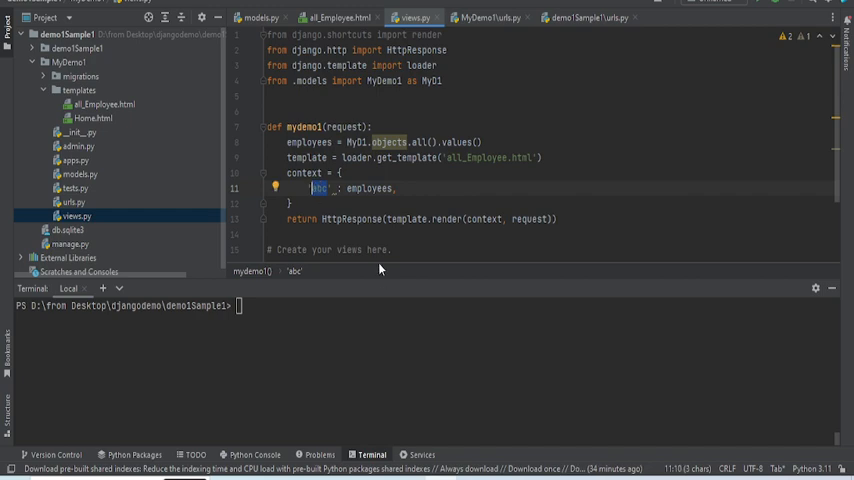
{"action": "left_click", "coordinate": [338, 18]}
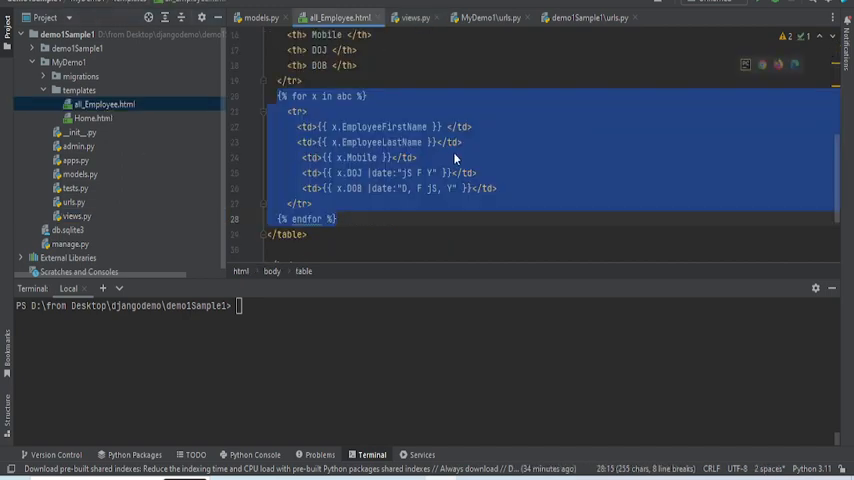
{"action": "left_click", "coordinate": [352, 95]}
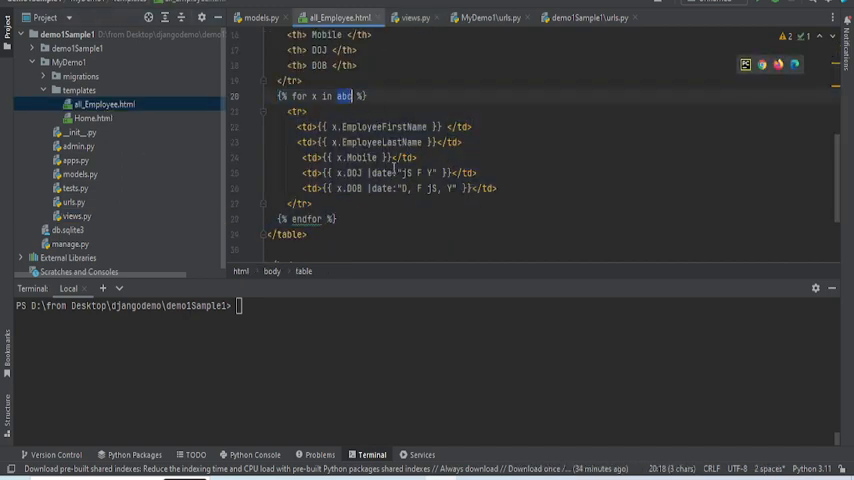
{"action": "mouse_move", "coordinate": [181, 147]}
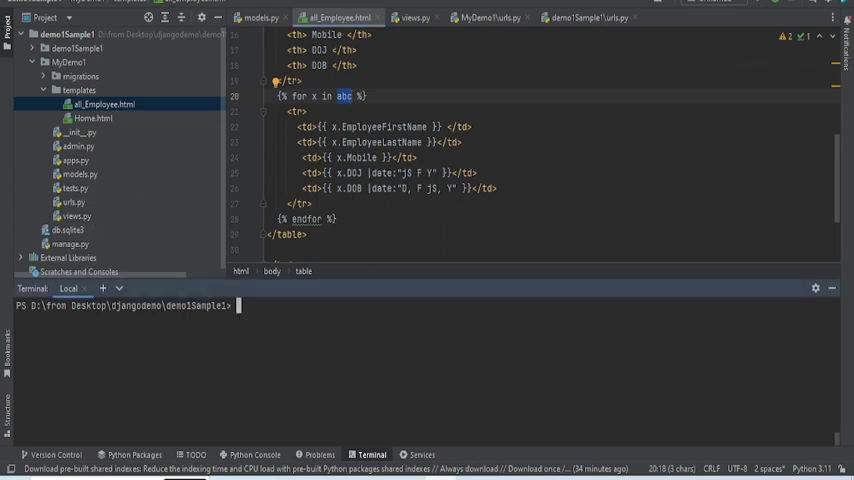
Run 'py manage.py runserver' in the Terminal to launch the Django server.
{"action": "type", "text": "py"}
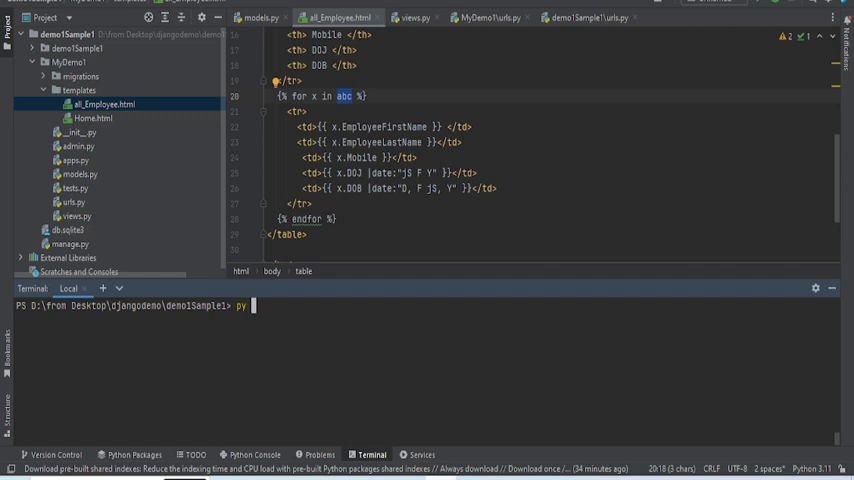
{"action": "type", "text": "manage.py"}
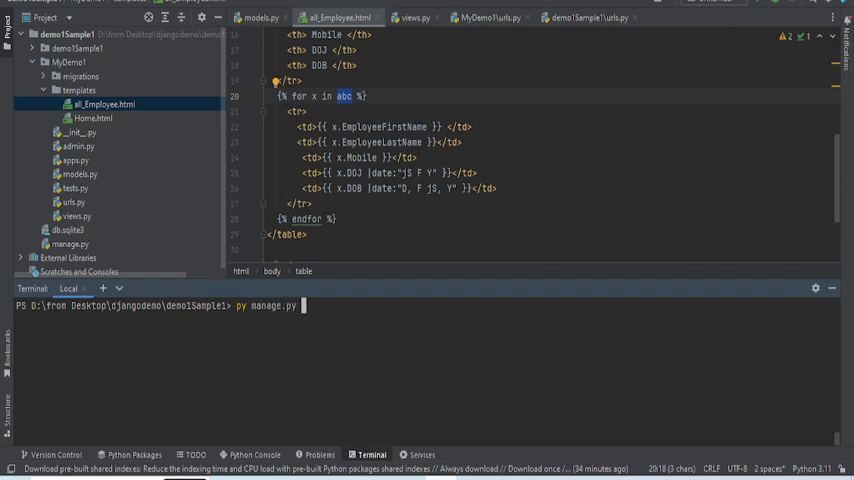
{"action": "type", "text": "runser"}
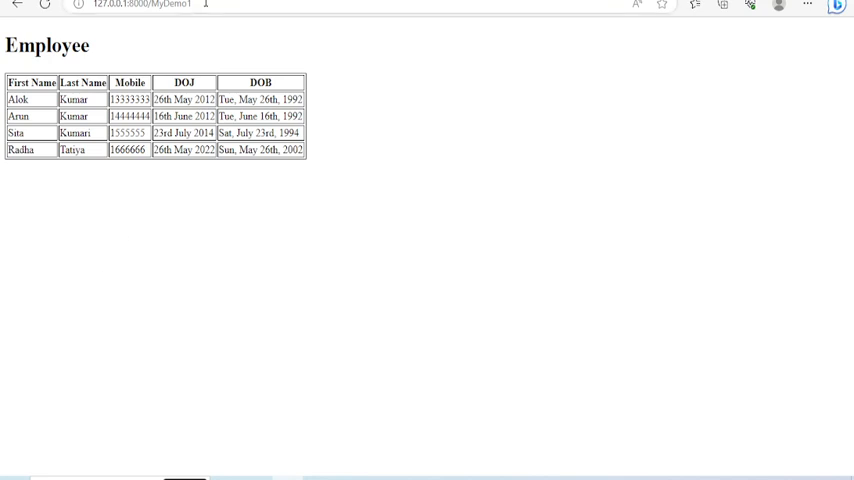
{"action": "left_click", "coordinate": [150, 6]}
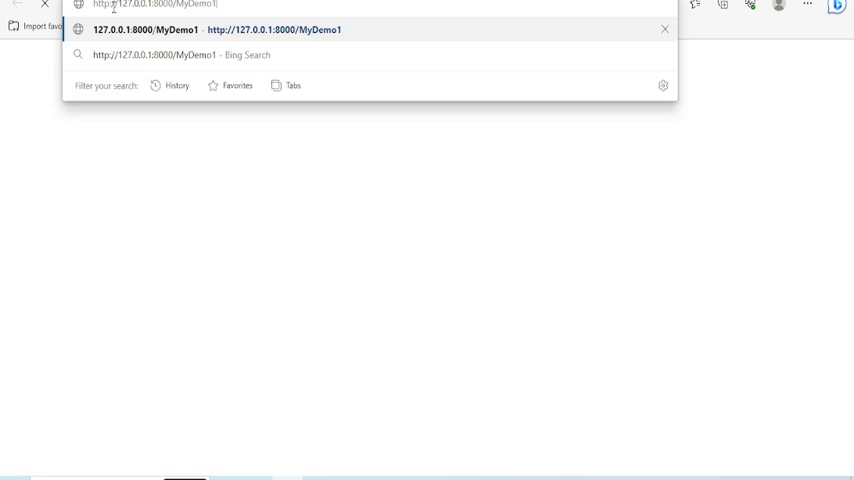
{"action": "key", "text": "Enter"}
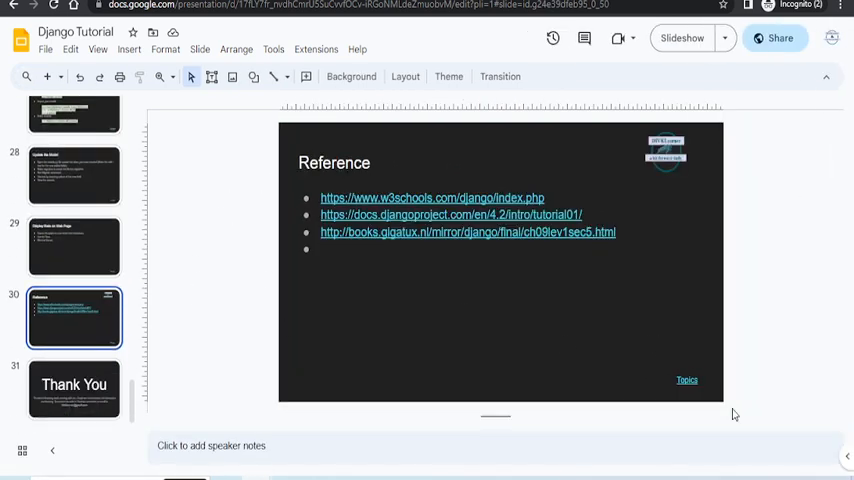
Start the slideshow from the Reference slide and follow the Topics link.
{"action": "left_click", "coordinate": [684, 38]}
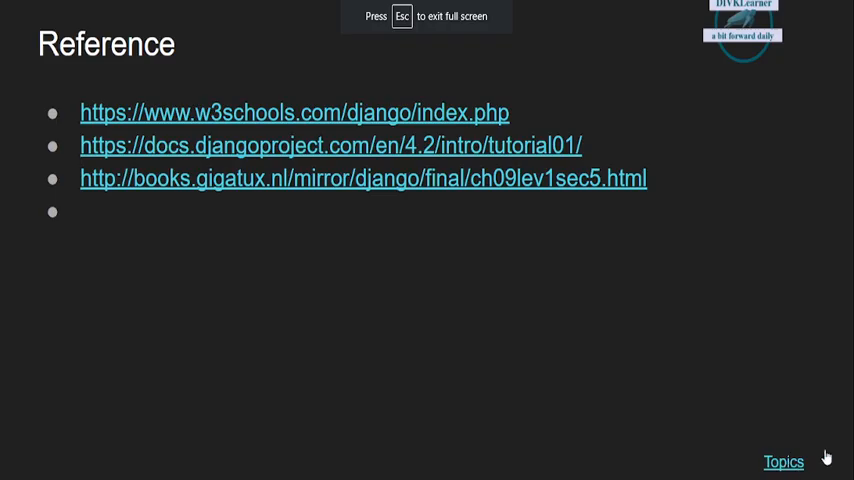
{"action": "left_click", "coordinate": [783, 462]}
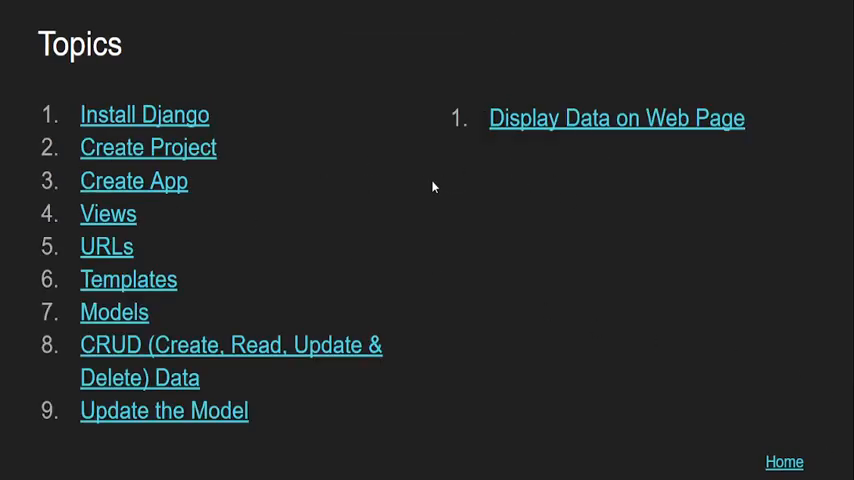
{"action": "mouse_move", "coordinate": [466, 246]}
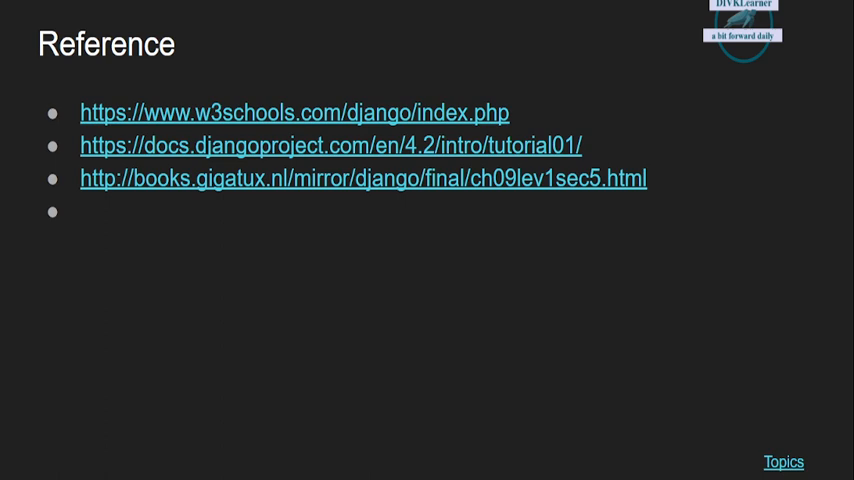
{"action": "mouse_move", "coordinate": [619, 434]}
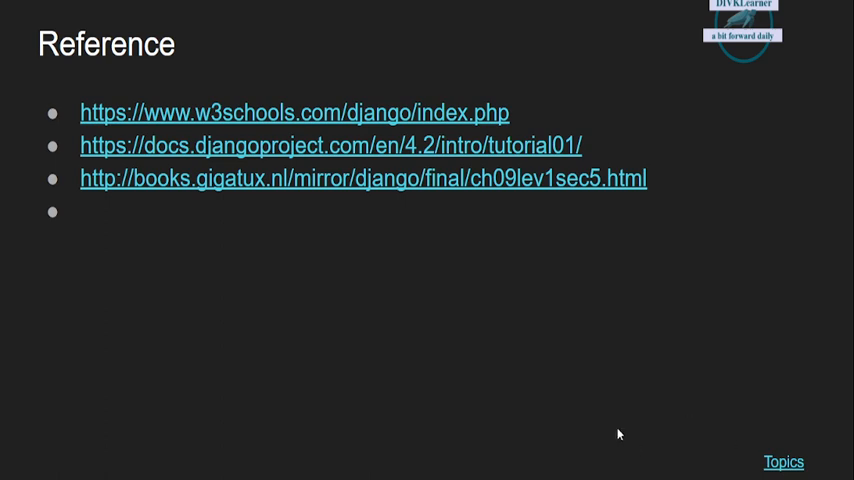